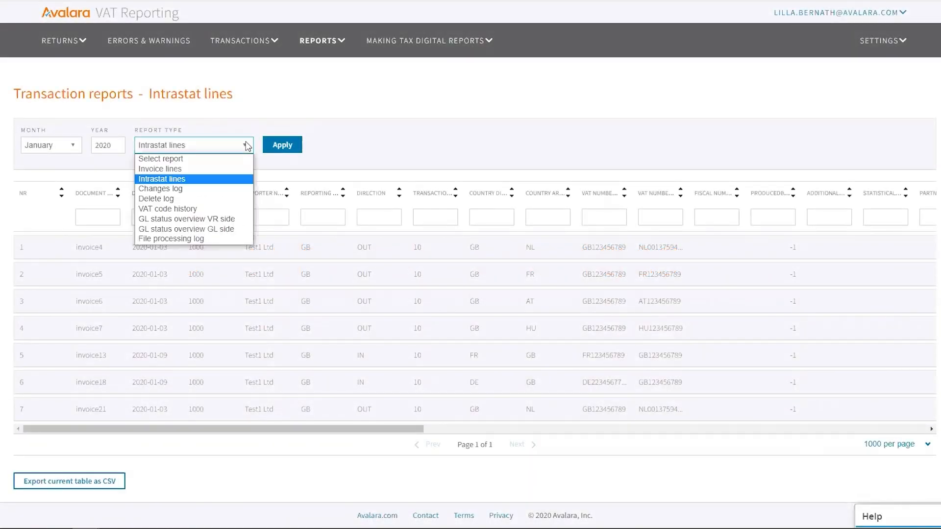
Select Changes log as the report type
click(159, 188)
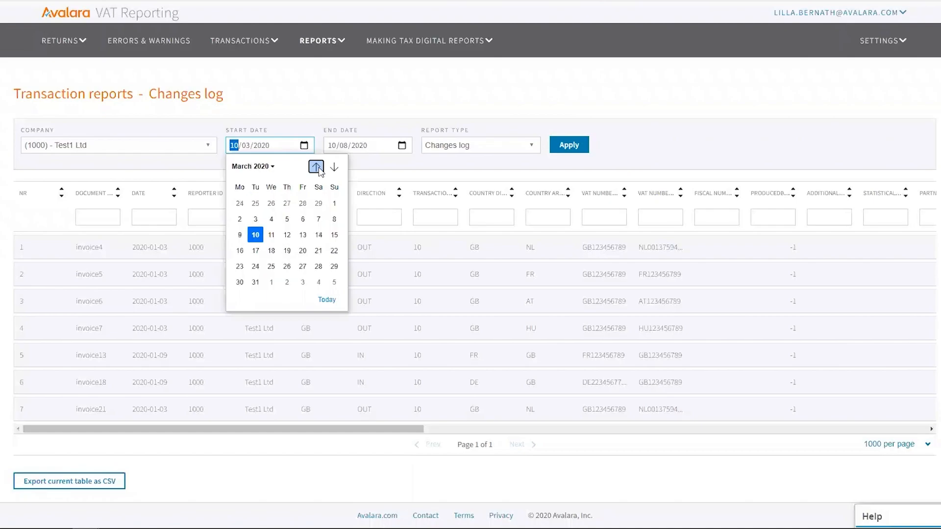
Set the Changes log start date to 1 January 2020 using the calendar
click(315, 167)
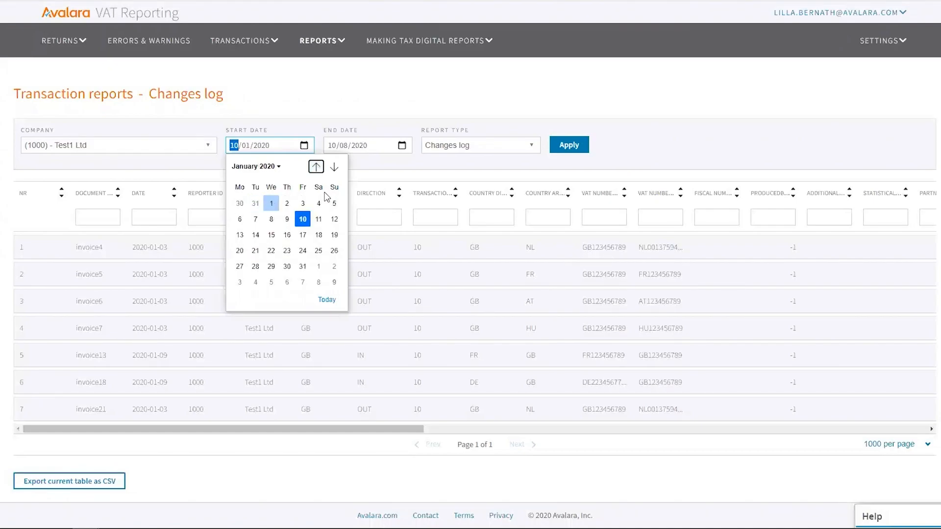
click(568, 144)
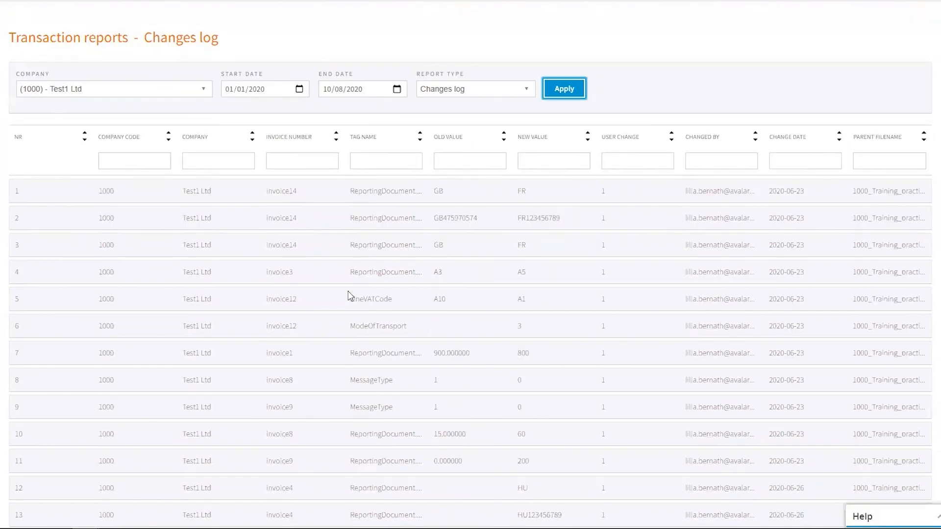
mouse_move(452, 259)
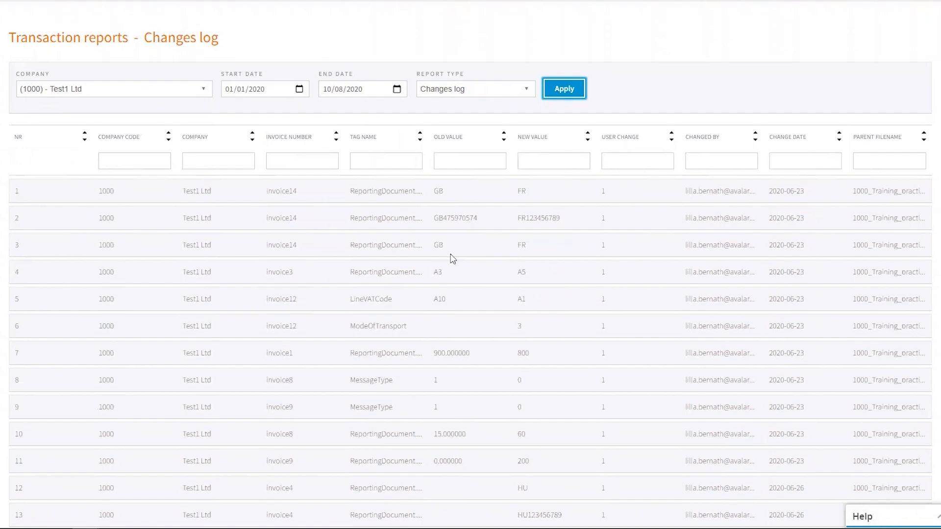
mouse_move(455, 204)
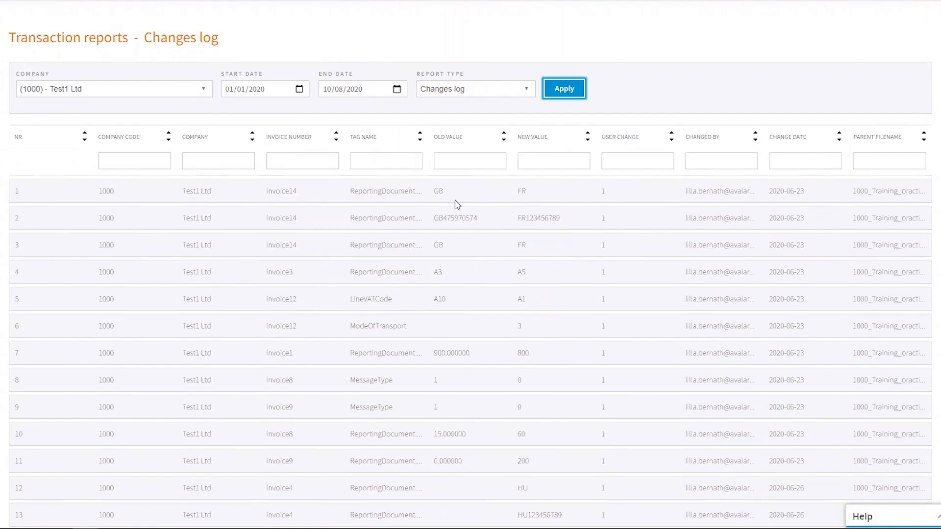
mouse_move(436, 204)
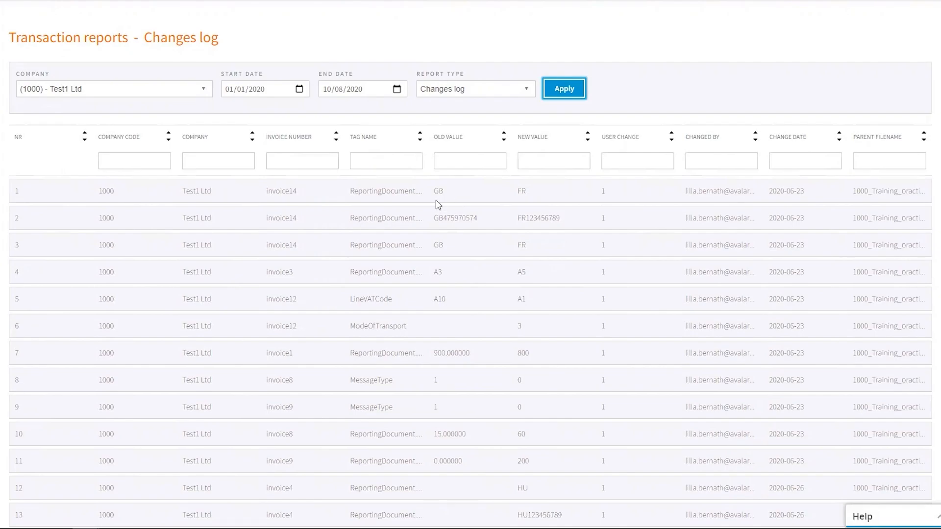
mouse_move(244, 198)
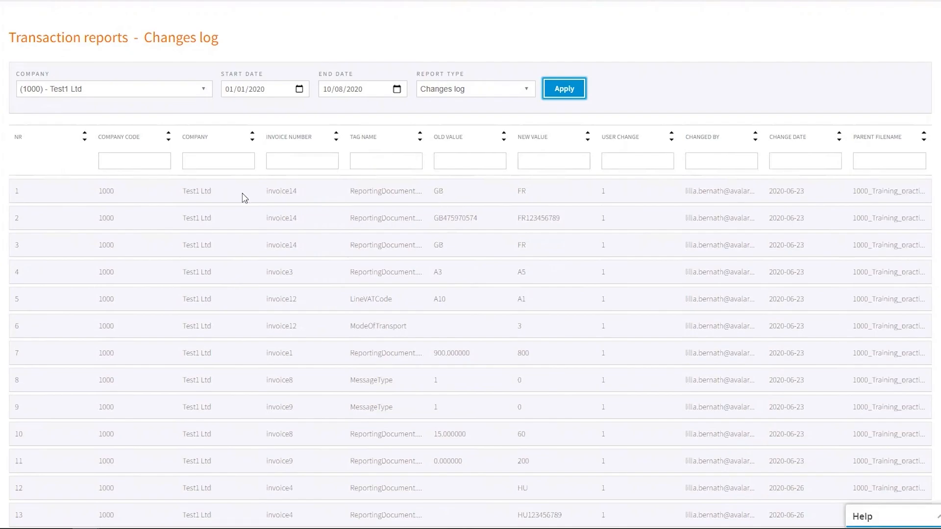
mouse_move(436, 157)
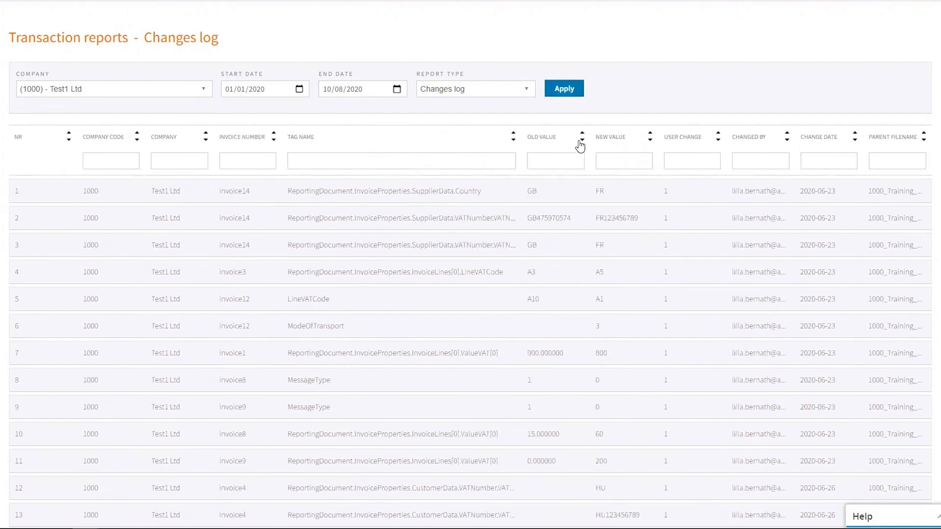
mouse_move(475, 142)
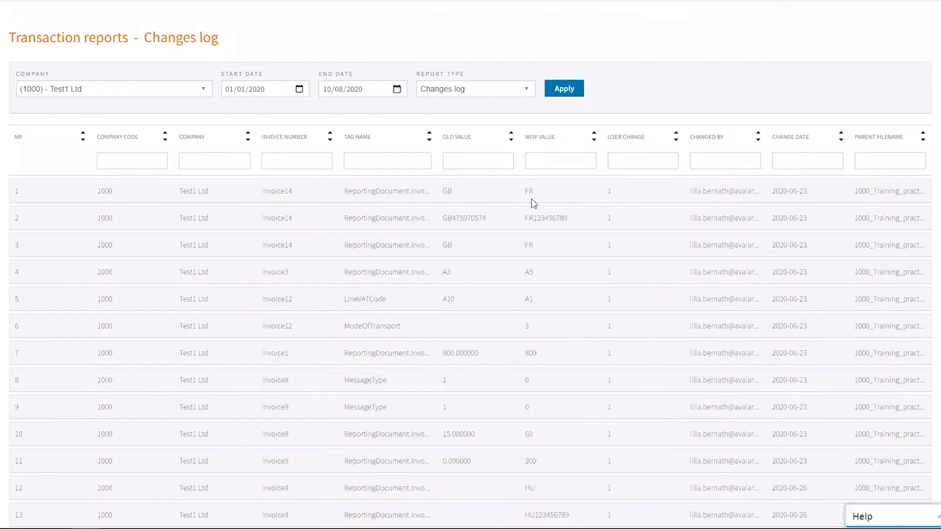
mouse_move(725, 191)
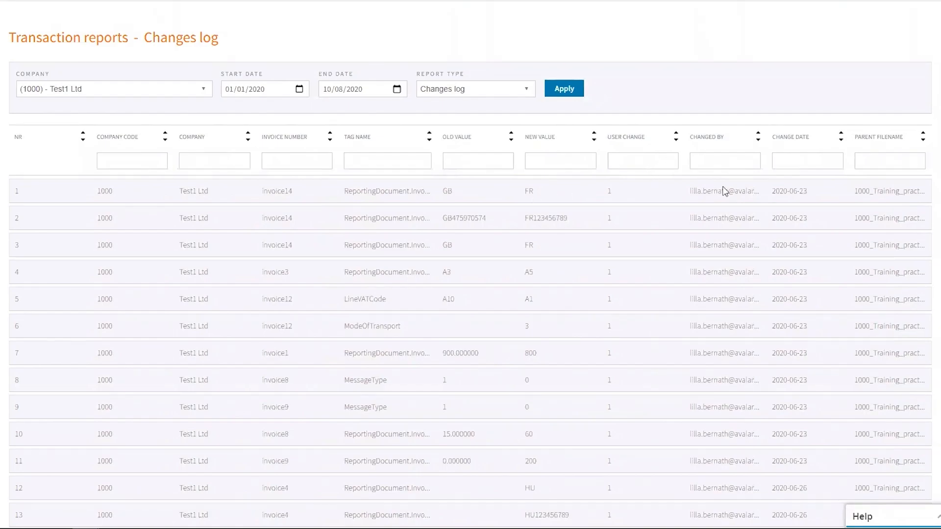
mouse_move(803, 200)
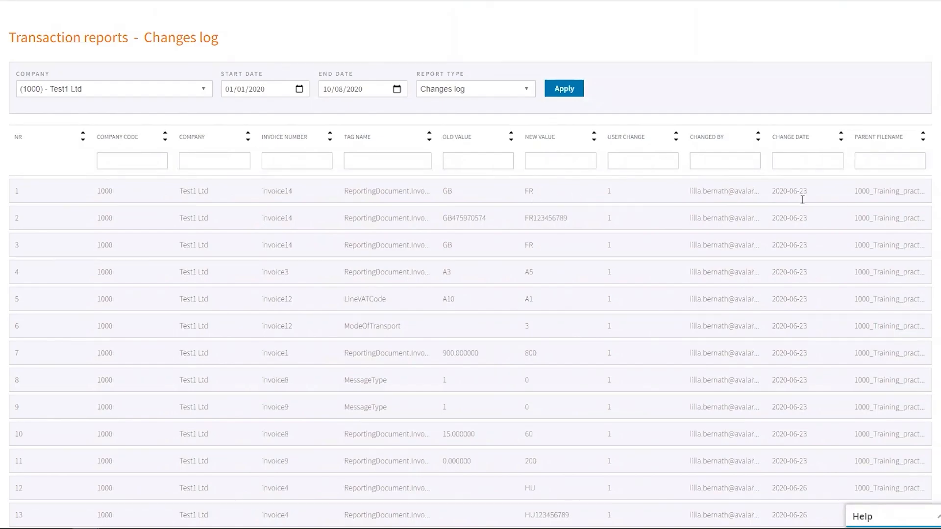
mouse_move(905, 203)
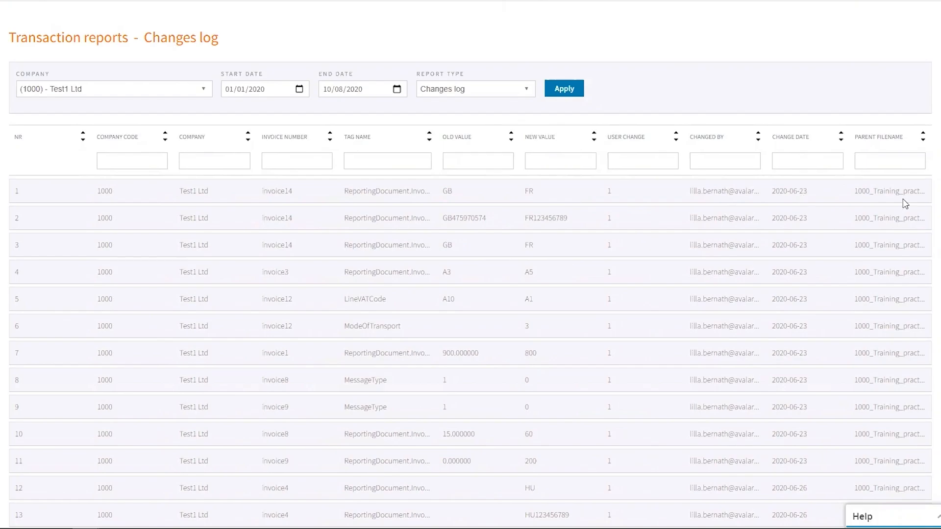
mouse_move(668, 188)
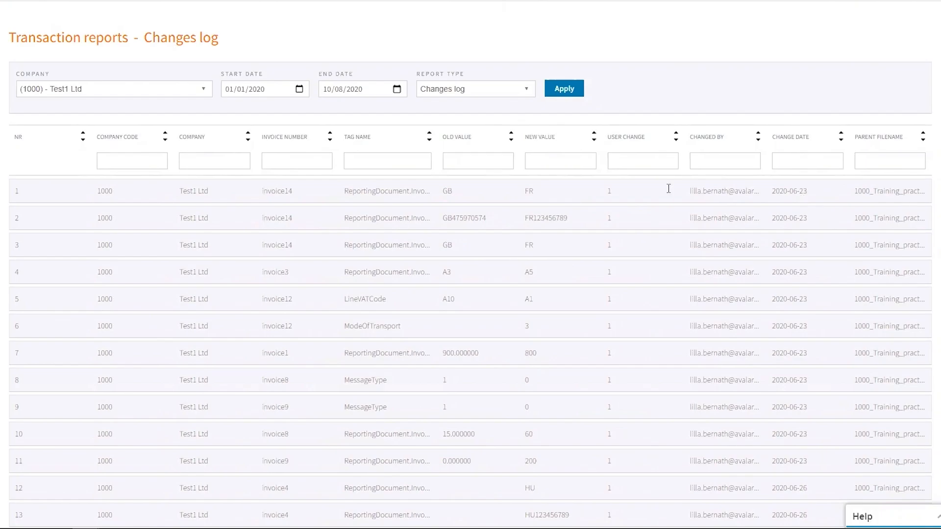
mouse_move(422, 224)
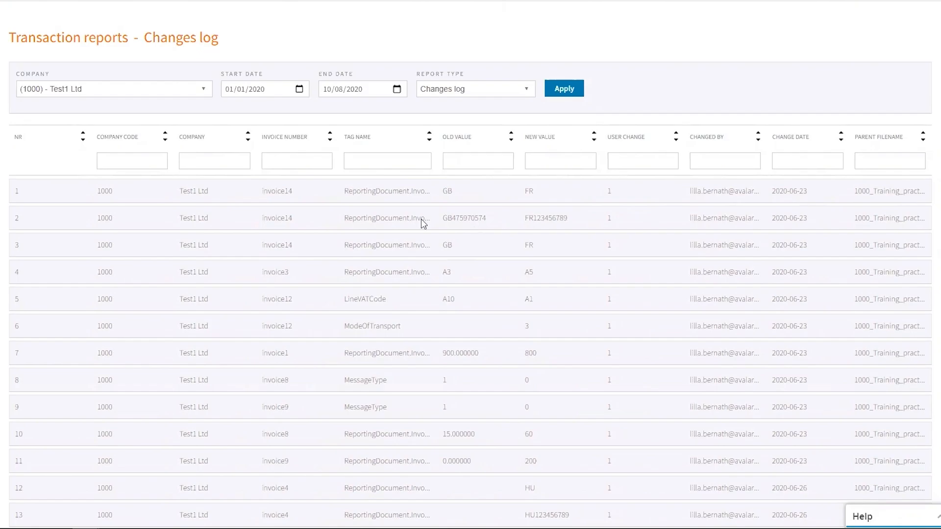
mouse_move(442, 241)
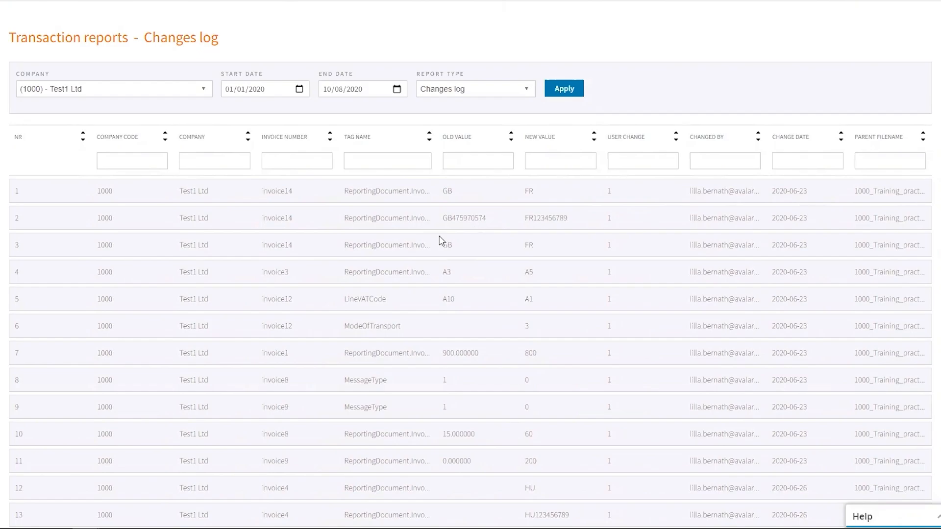
mouse_move(385, 260)
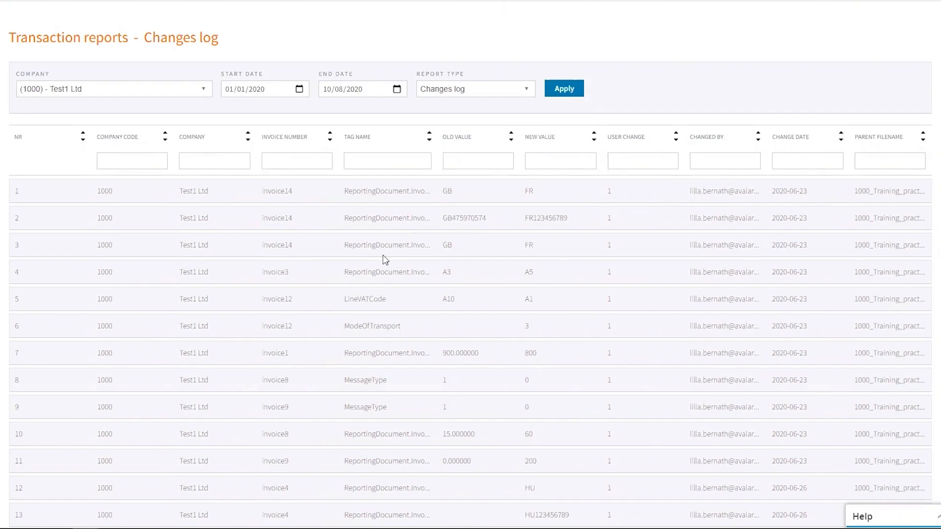
mouse_move(384, 243)
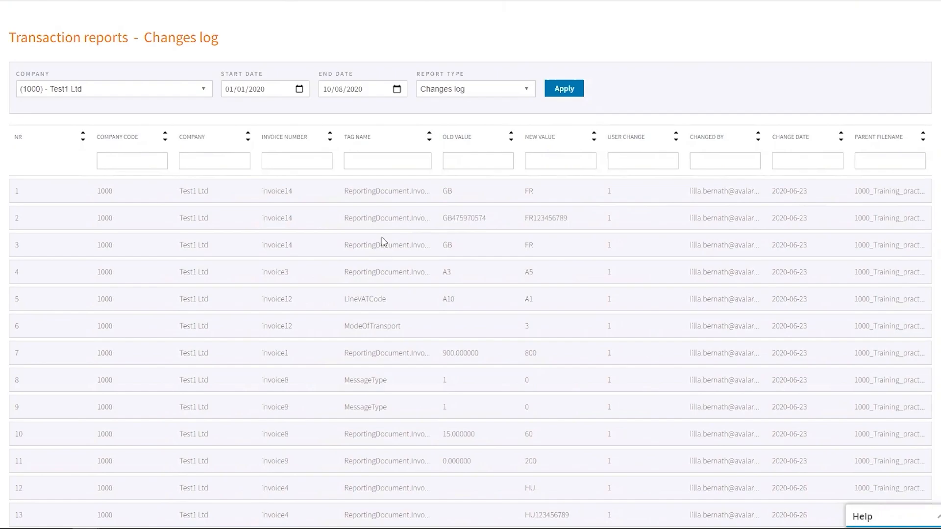